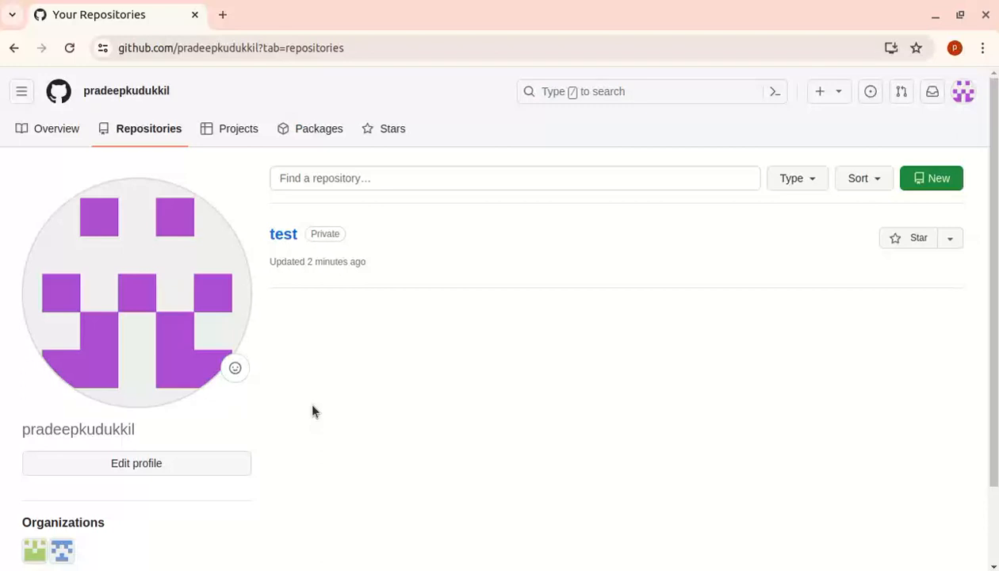
mouse_move(284, 250)
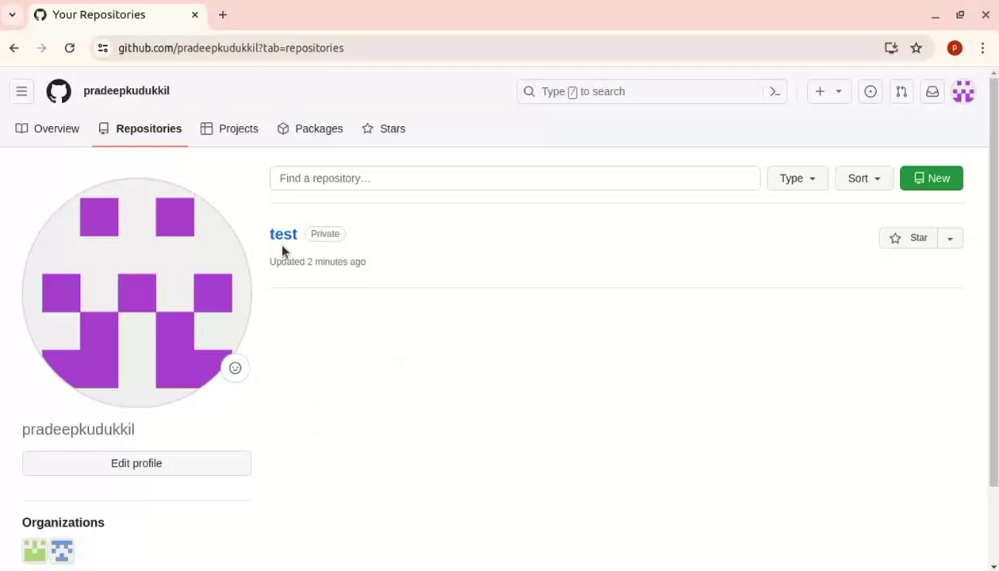
Go from the avatar menu to the account's Organizations settings page.
left_click(984, 91)
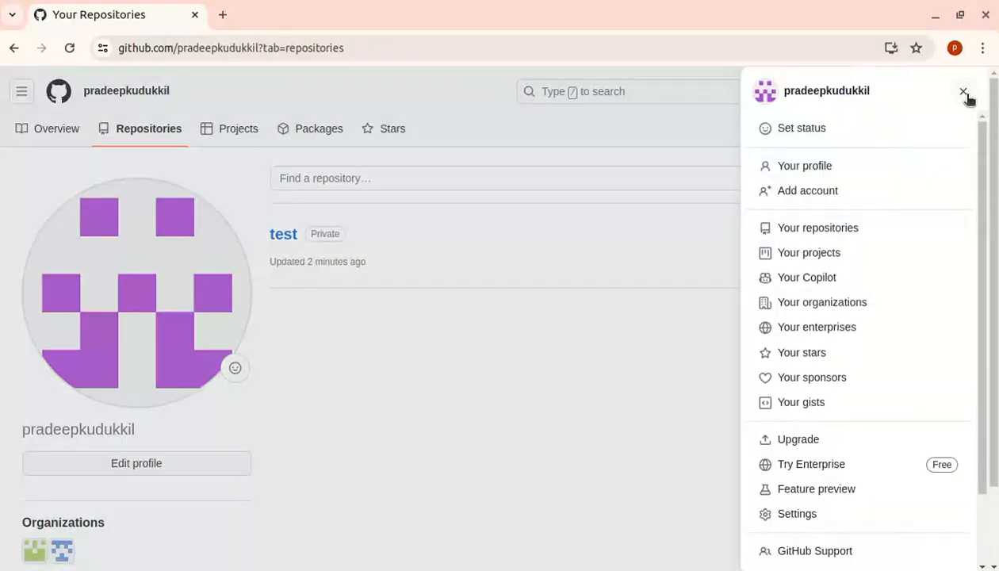
mouse_move(815, 303)
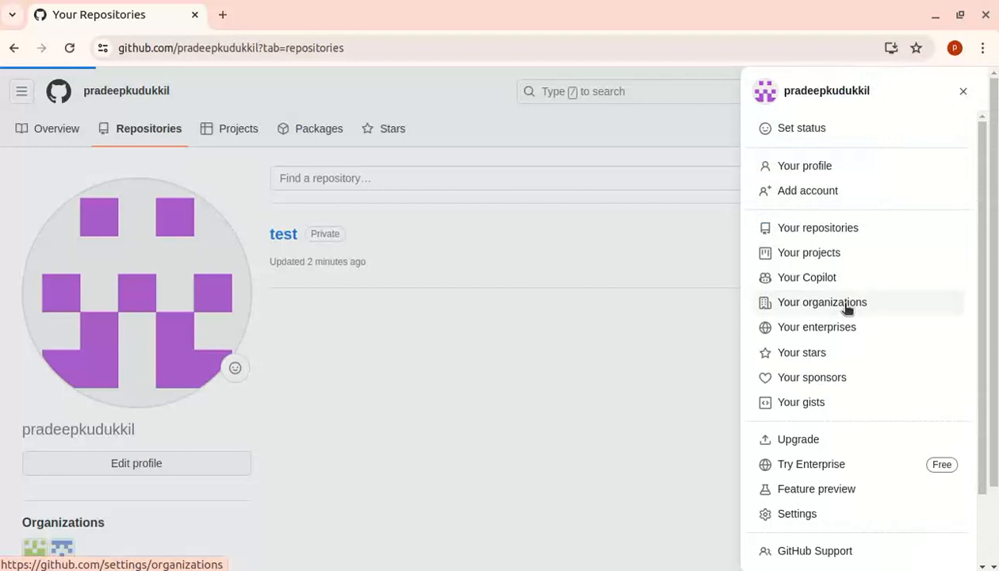
left_click(821, 301)
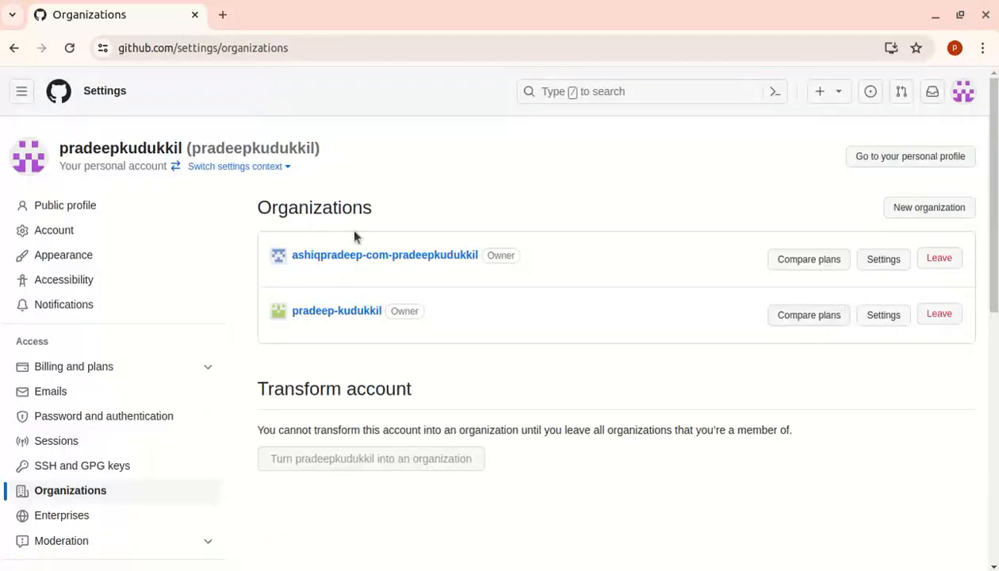
mouse_move(929, 206)
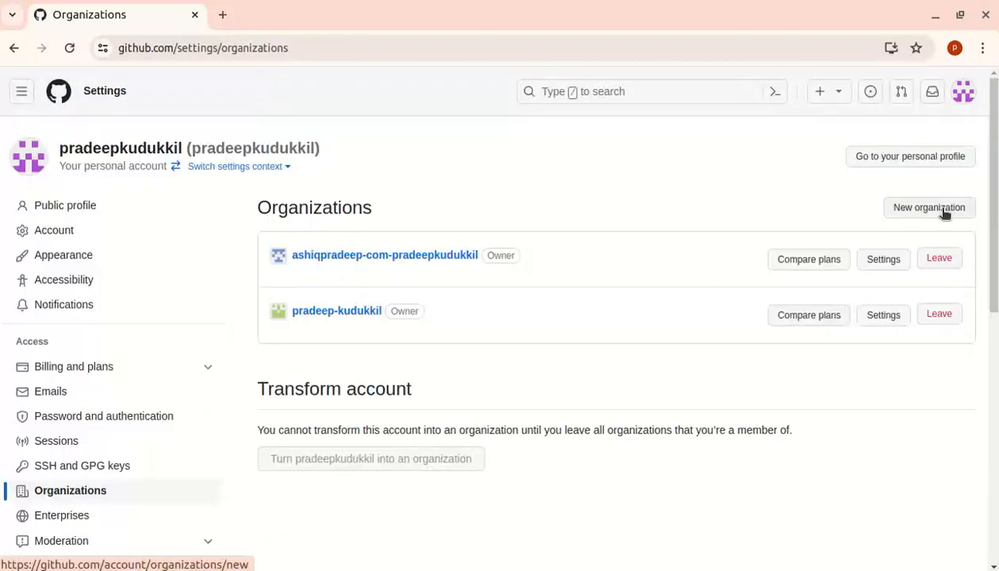
Start a new organization and choose the Free plan.
left_click(929, 206)
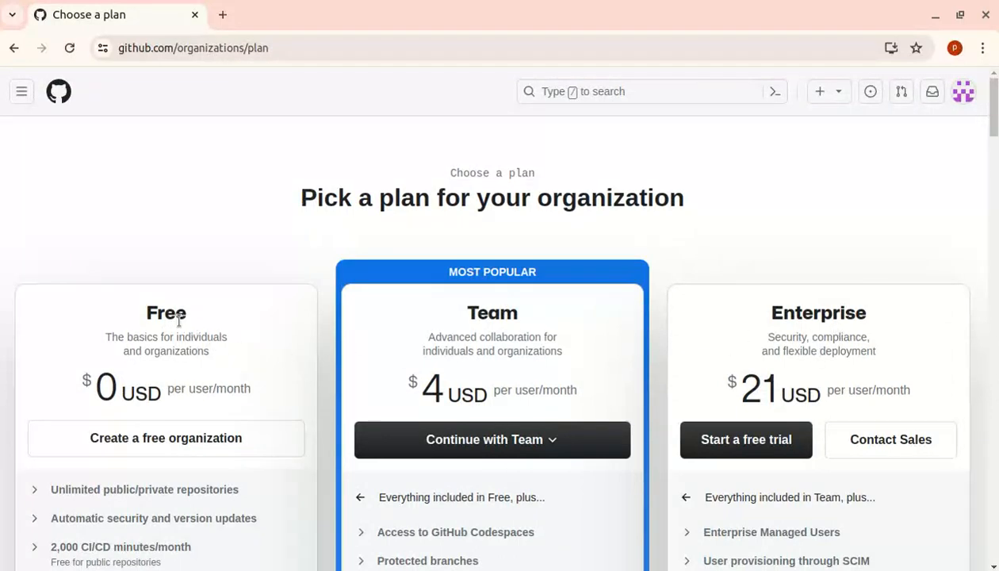
mouse_move(520, 326)
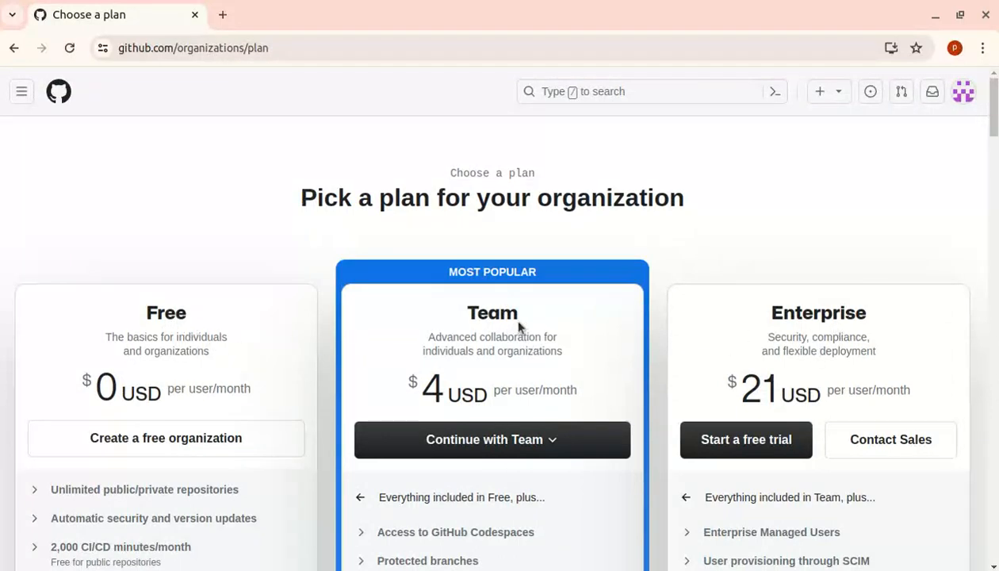
mouse_move(847, 312)
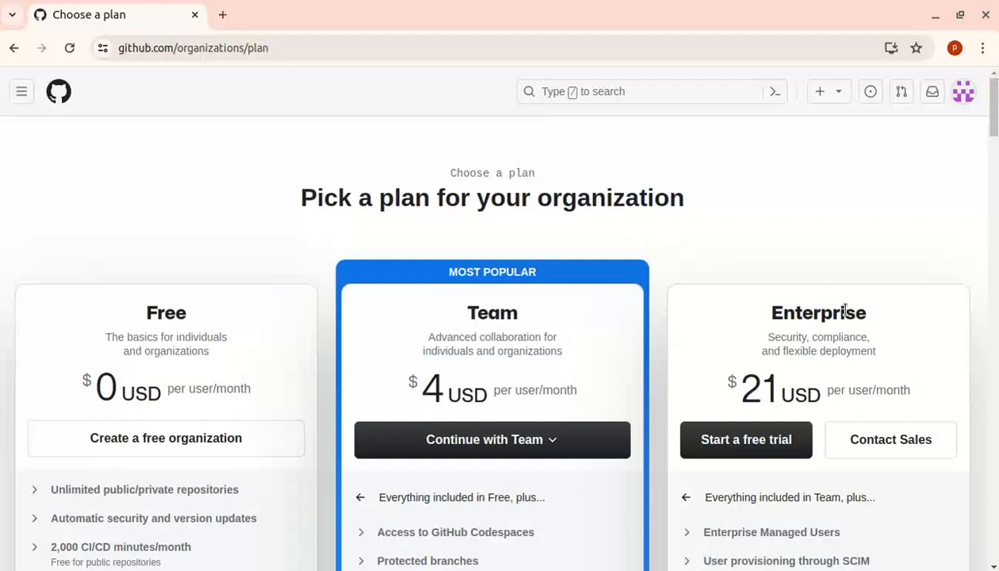
scroll("down", 3)
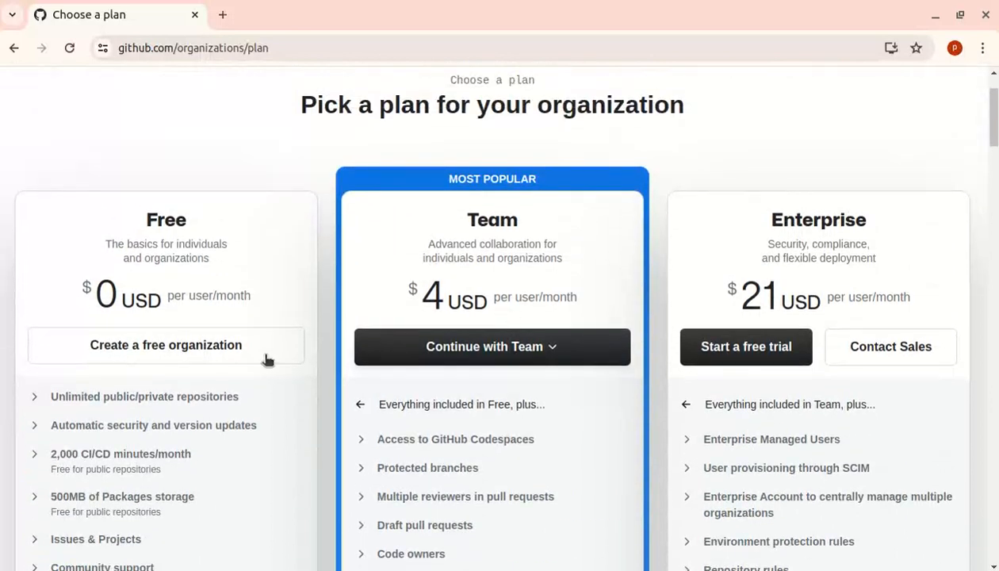
left_click(165, 345)
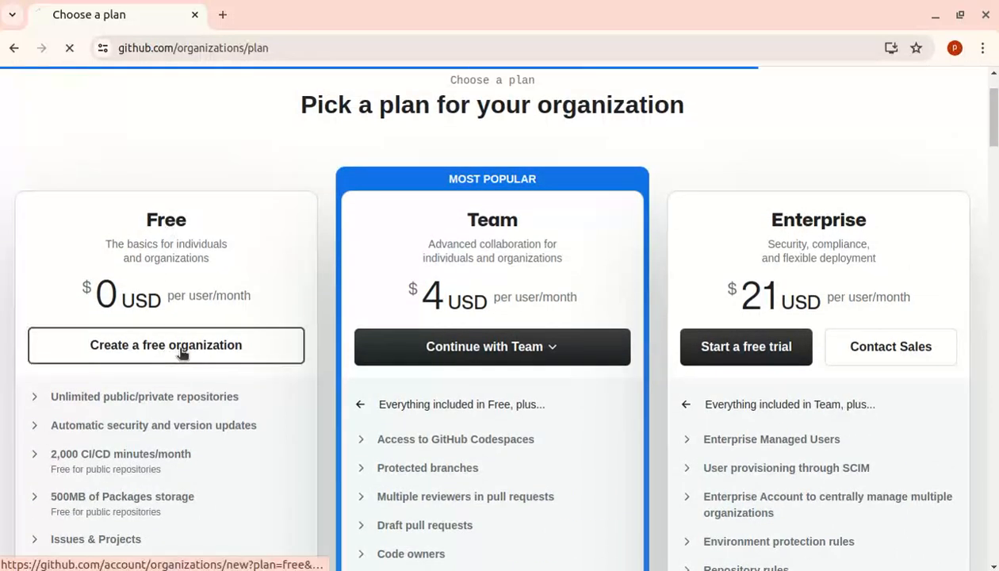
Enter the organization name testou125 and a gmail contact email.
left_click(165, 346)
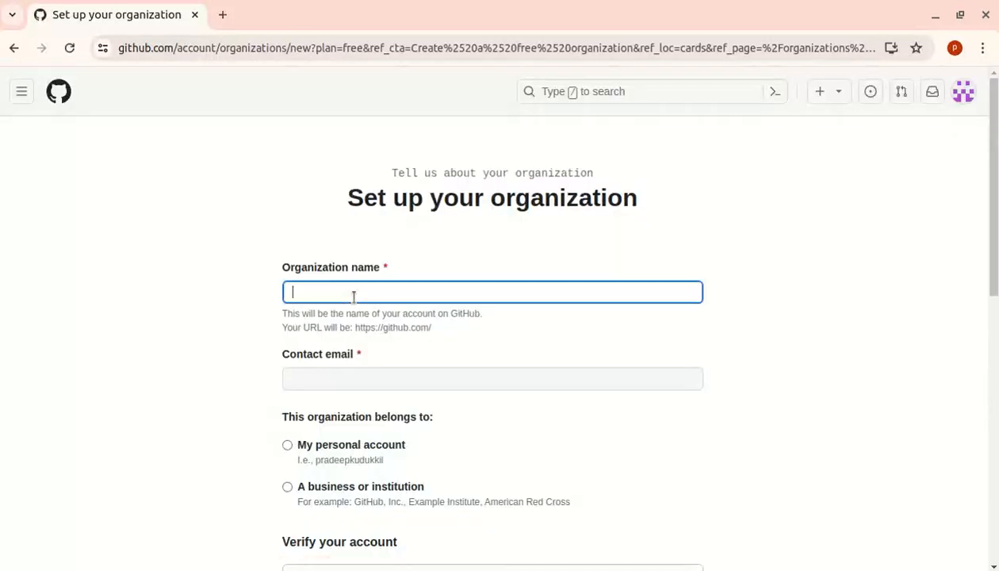
type("testou")
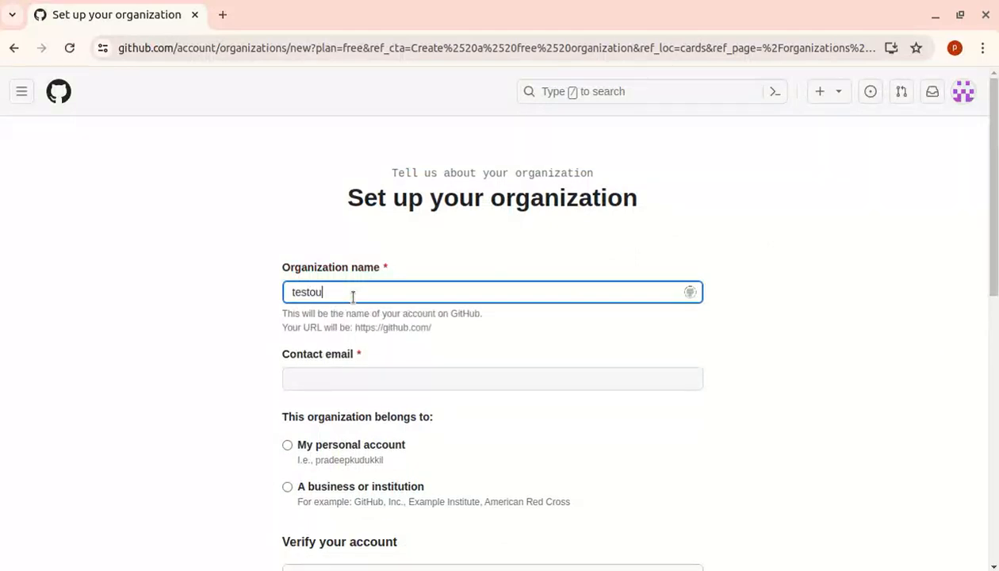
type("12")
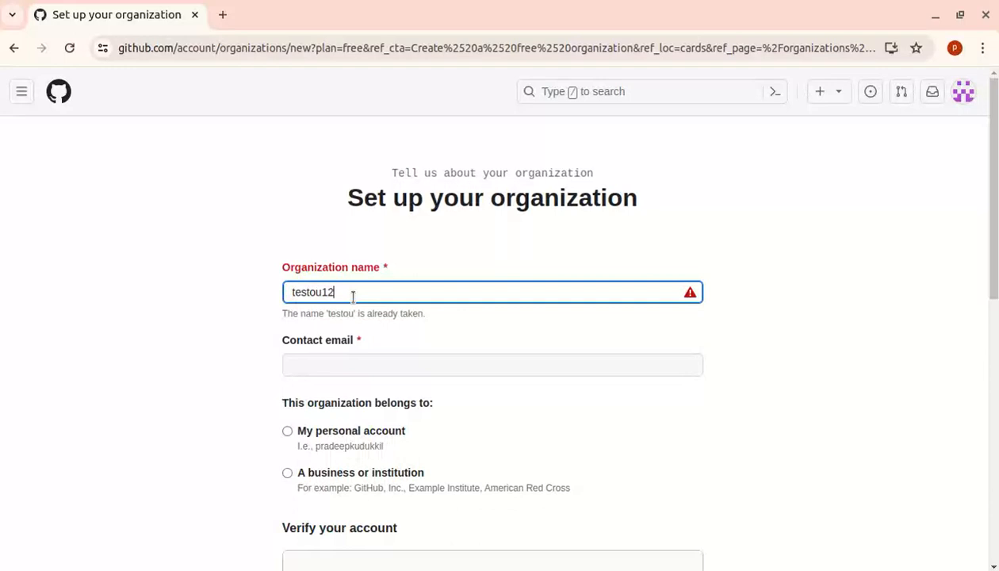
type("5")
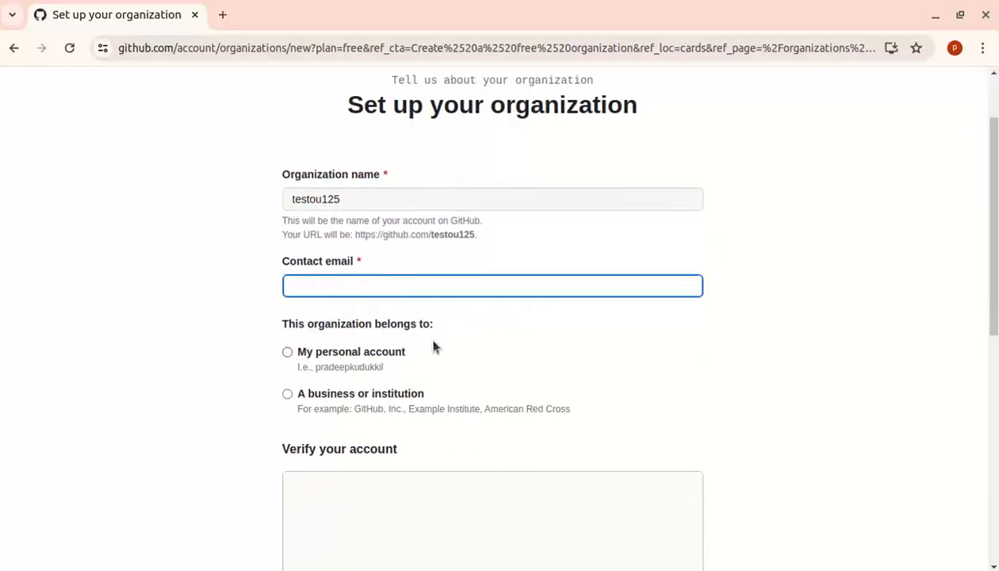
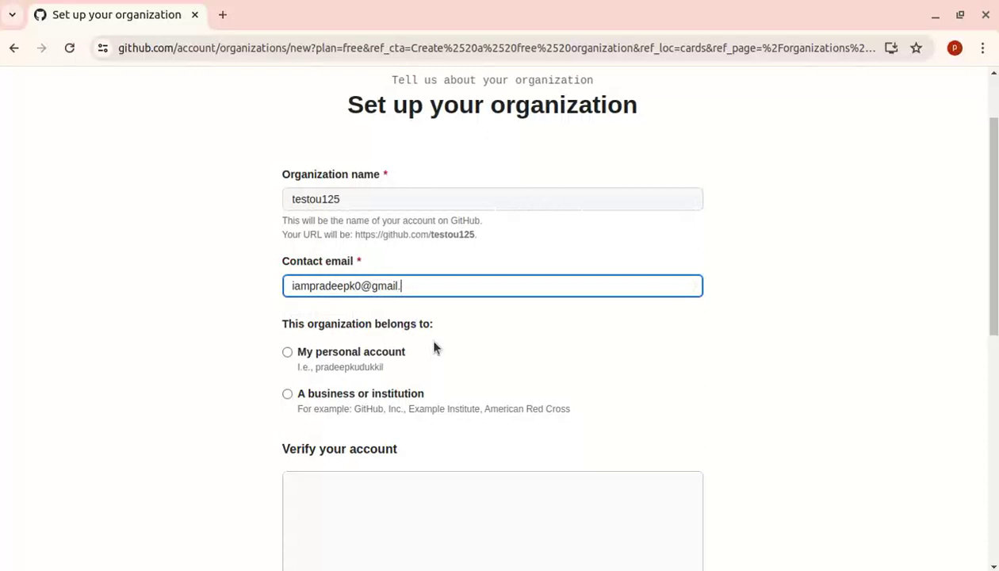
Accept the Terms of Service and submit the organization setup form.
scroll("down", 3)
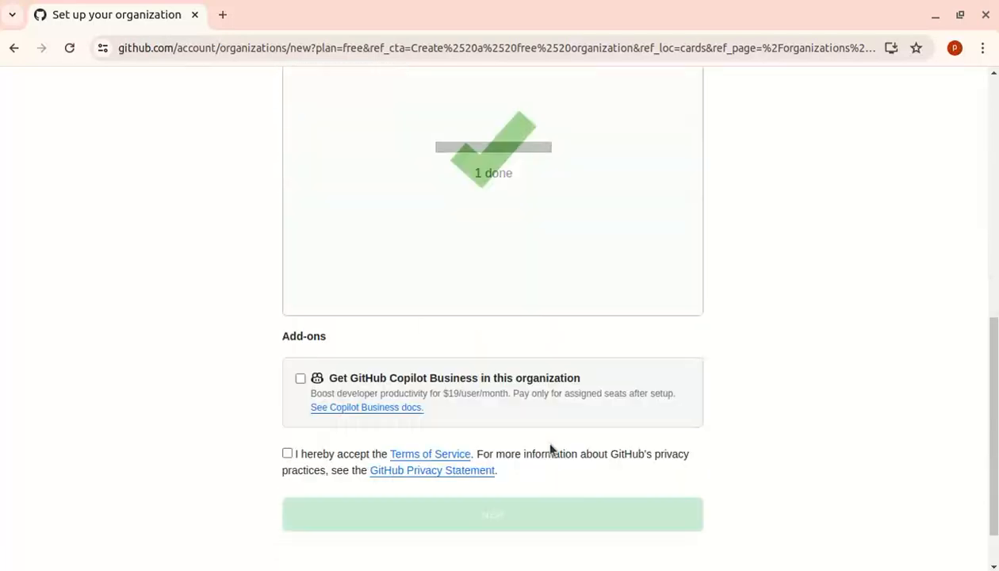
scroll("down", 3)
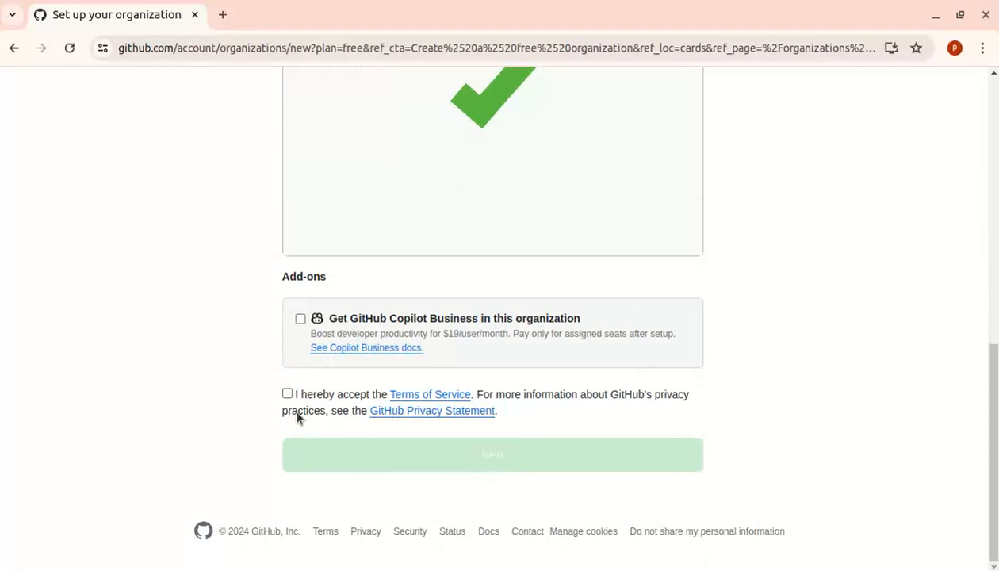
left_click(287, 393)
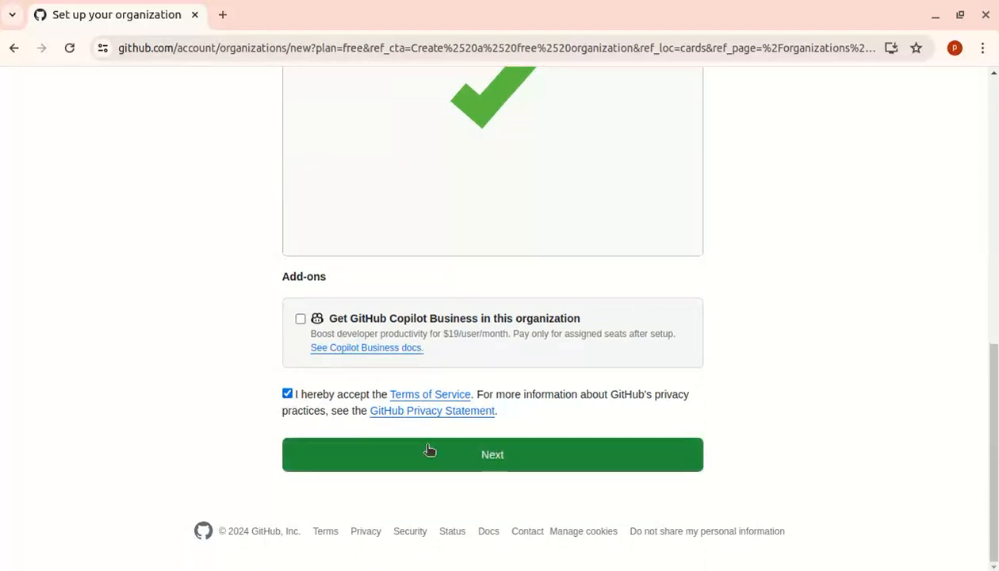
left_click(491, 453)
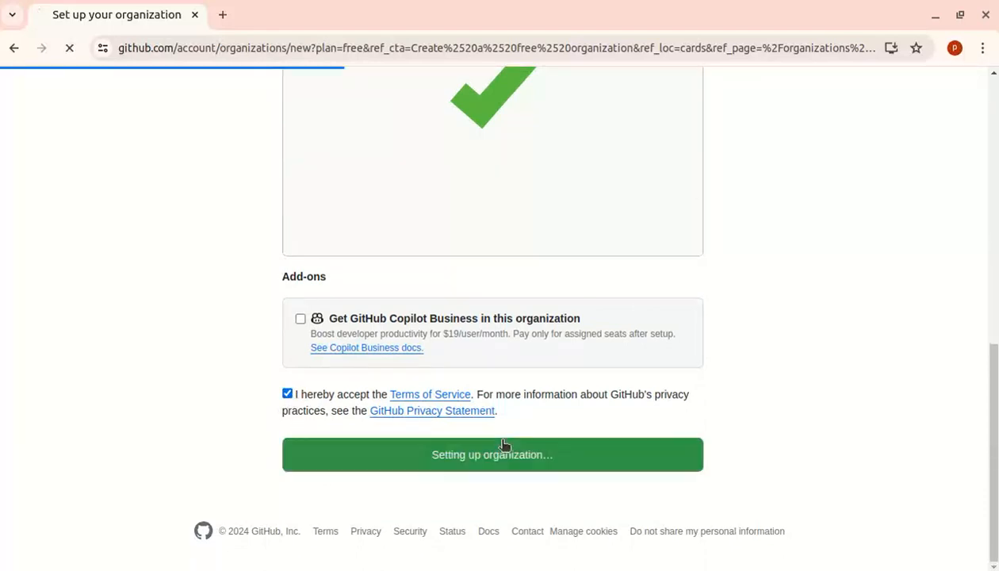
Reach the Welcome to testou125 invite page and its setup buttons.
left_click(492, 453)
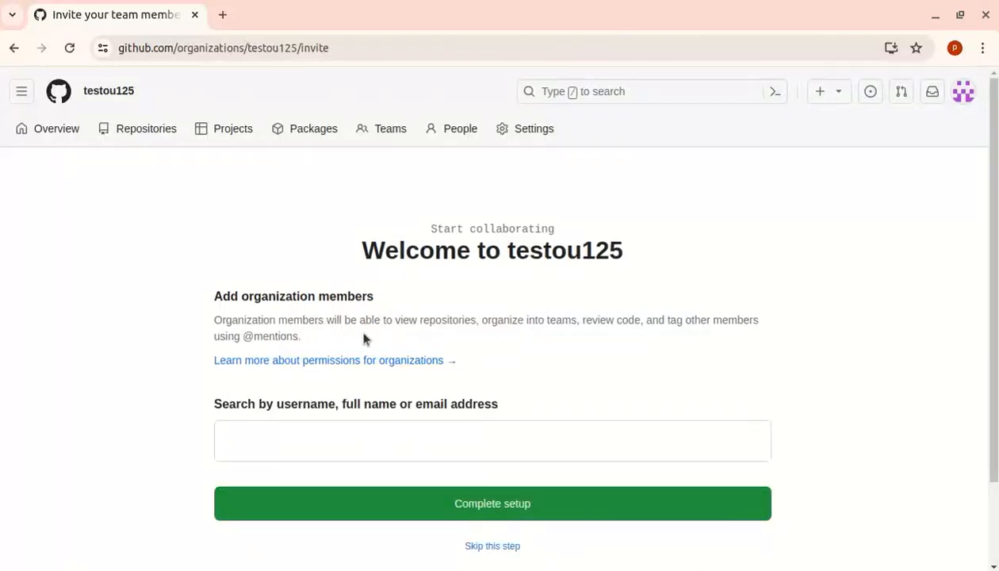
mouse_move(320, 365)
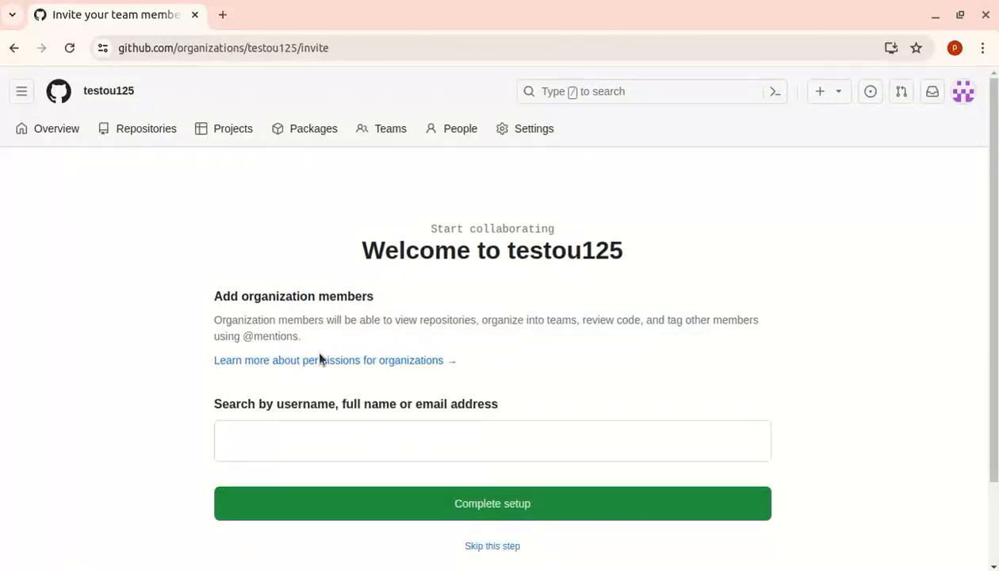
scroll("down", 3)
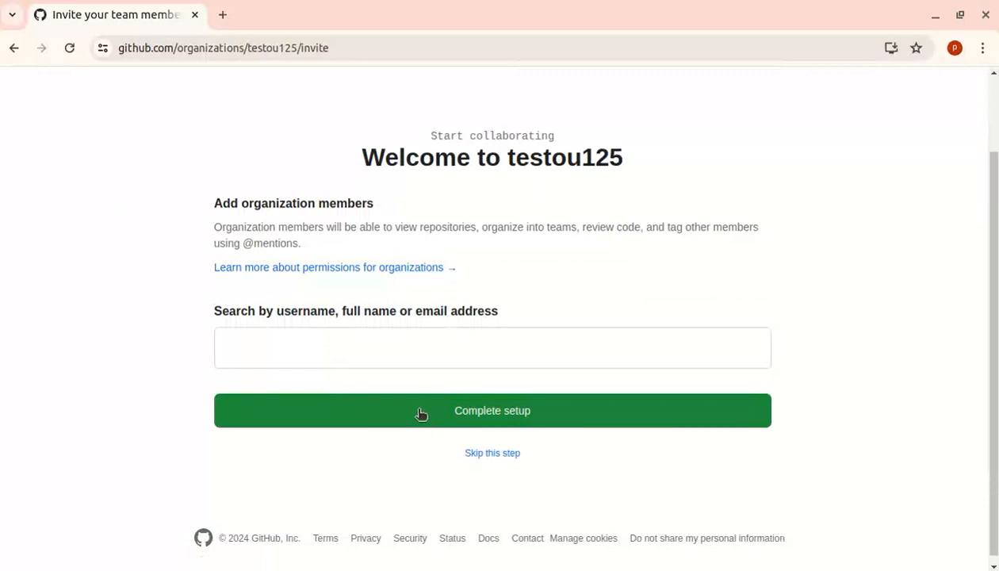
mouse_move(485, 455)
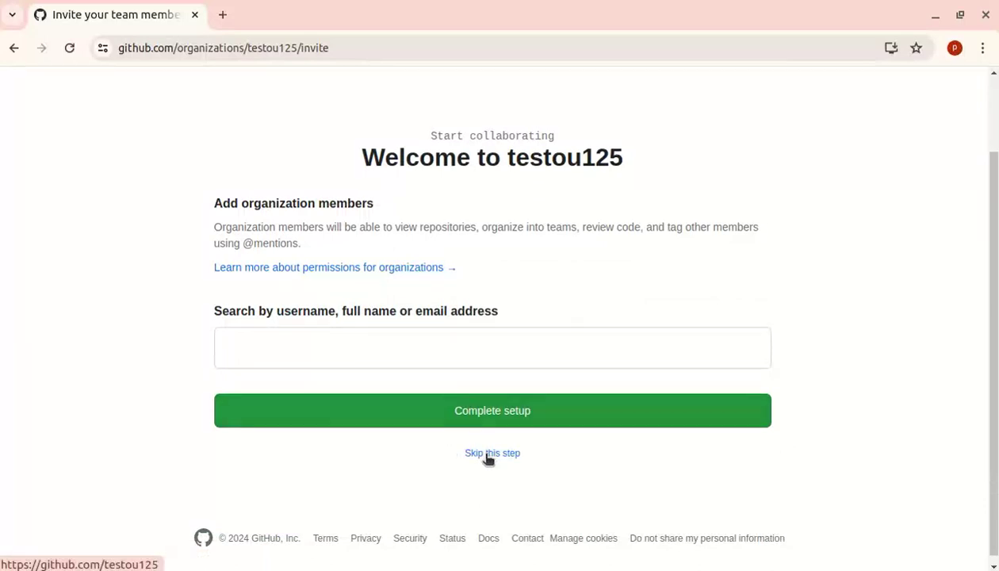
left_click(491, 453)
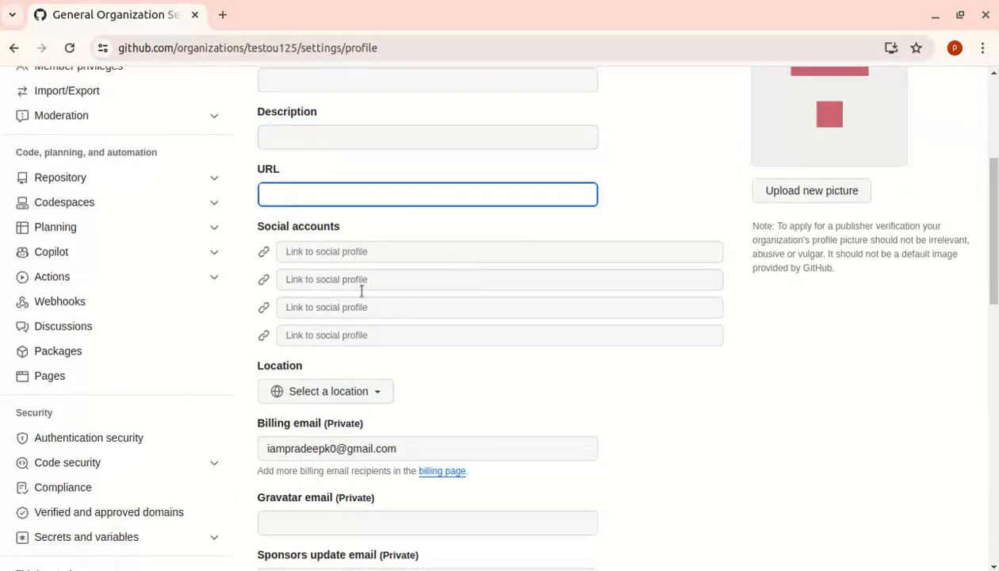
left_click(499, 250)
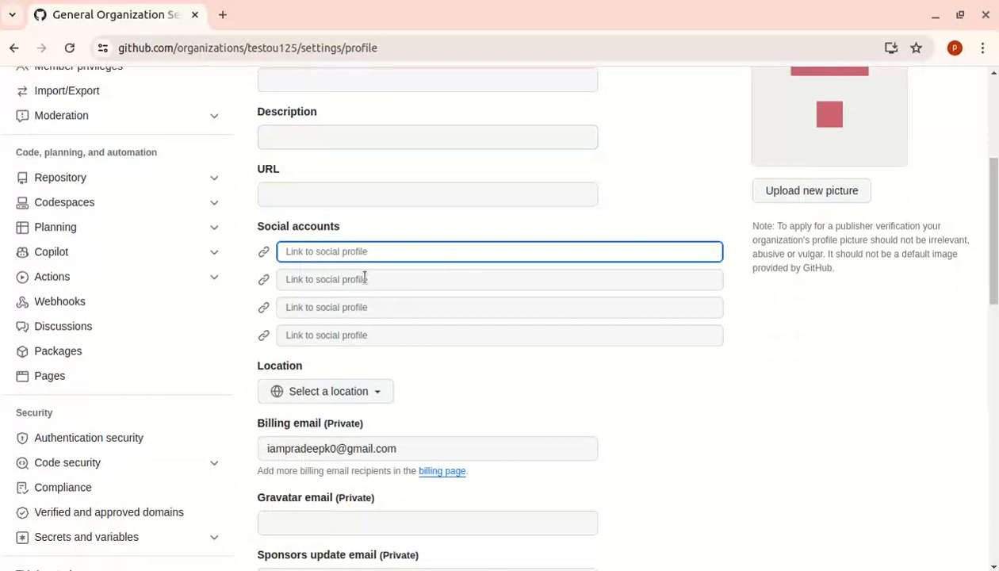
scroll("down", 3)
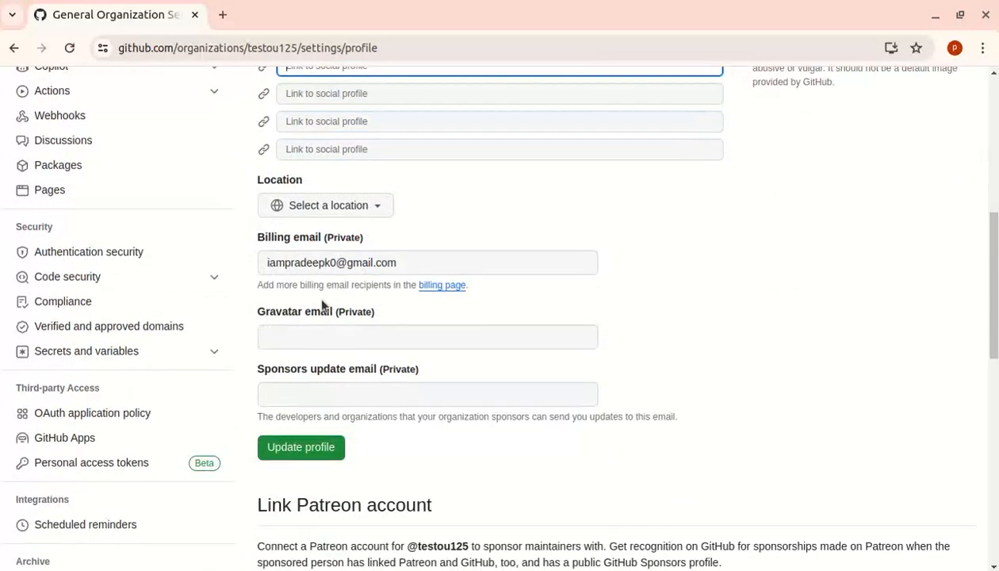
scroll("down", 3)
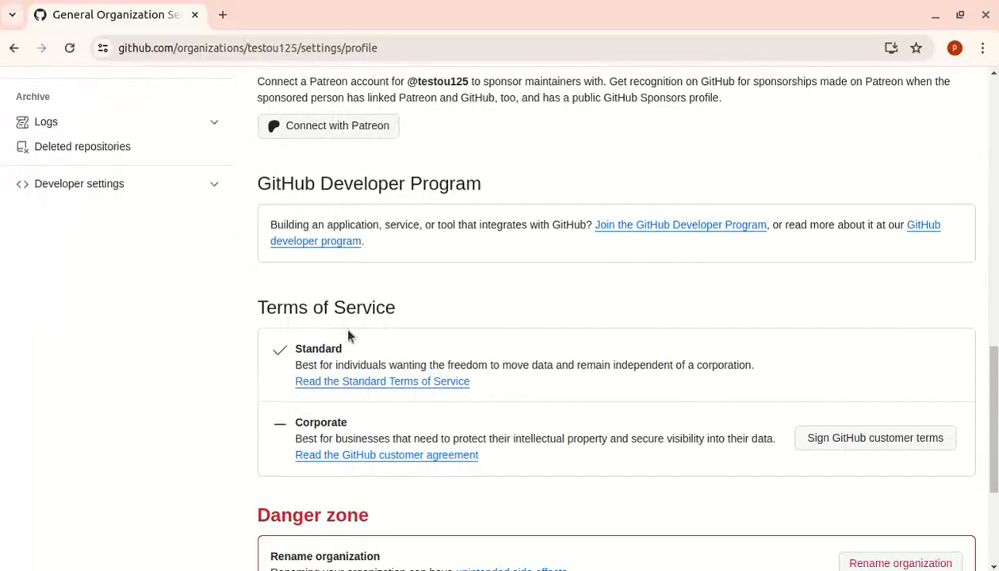
scroll("down", 3)
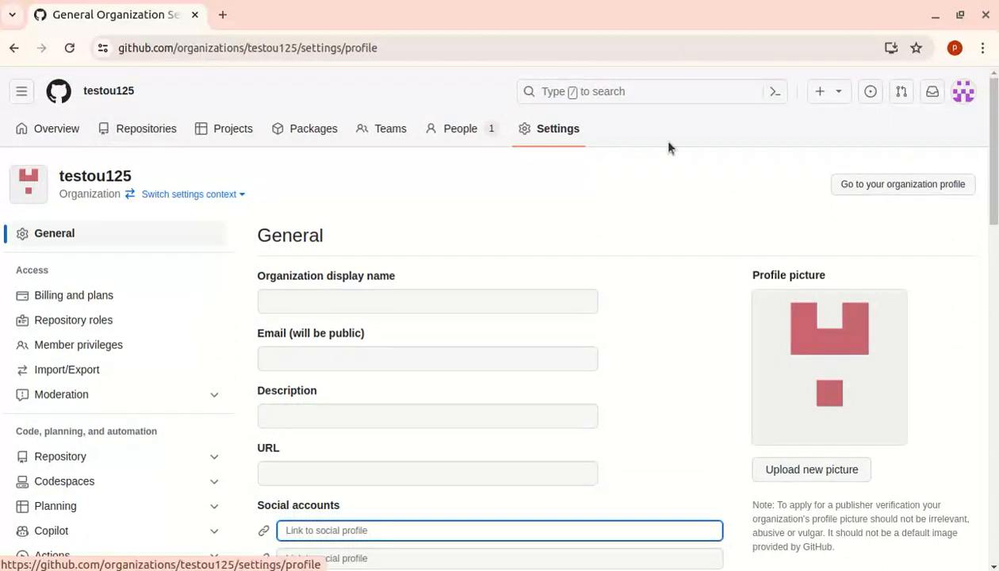
Reach the Danger Zone of repository test's settings via Your repositories.
left_click(964, 91)
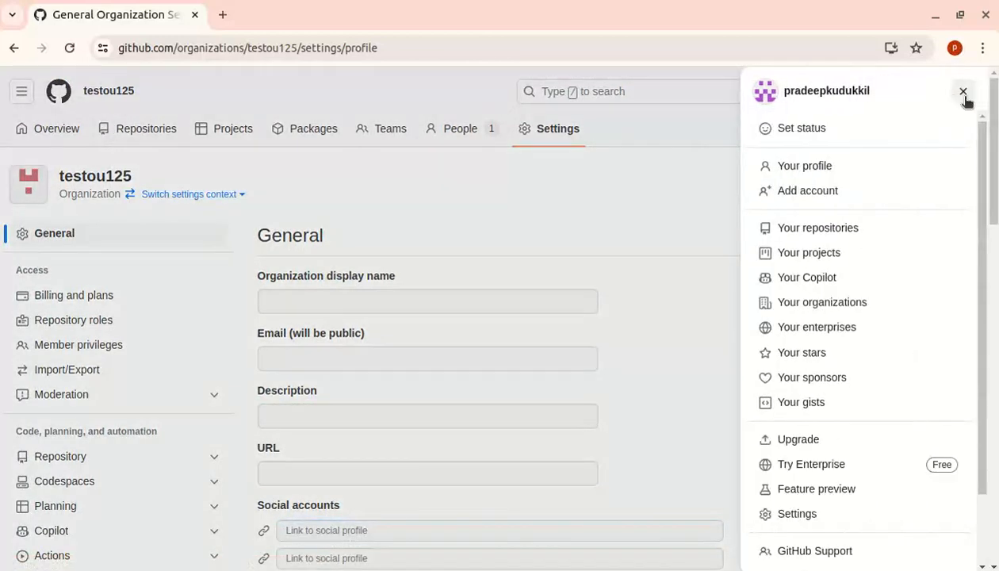
mouse_move(818, 228)
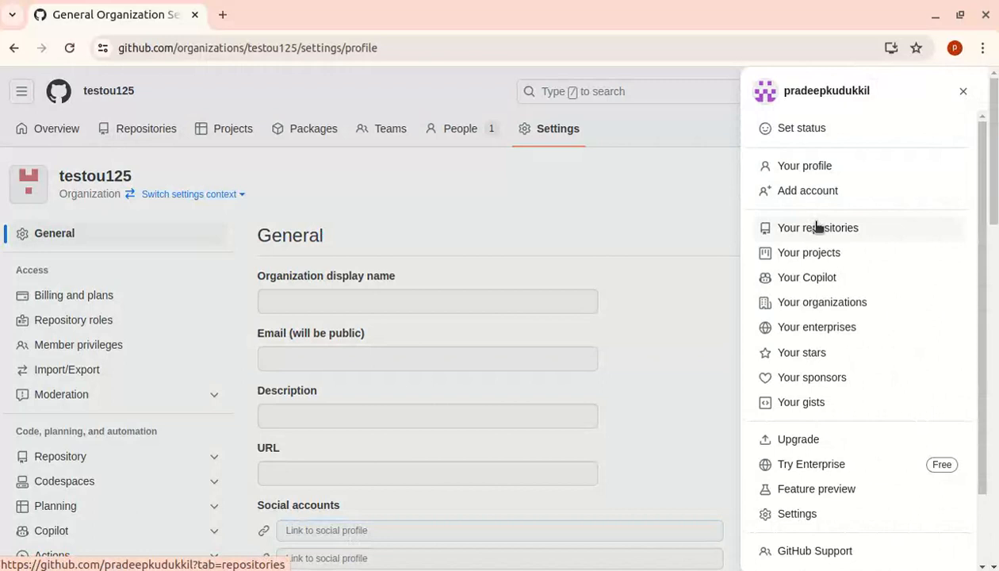
left_click(818, 228)
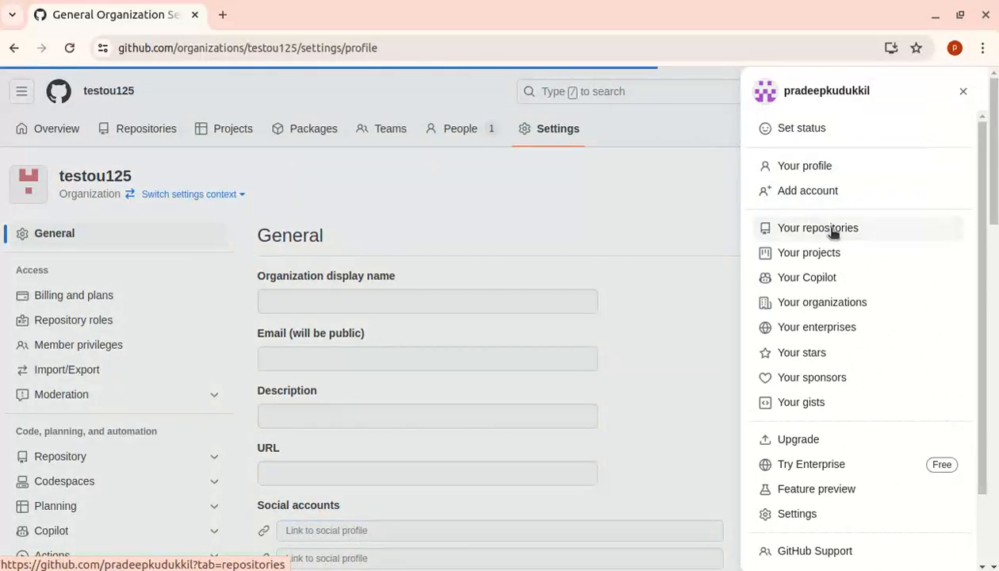
left_click(818, 228)
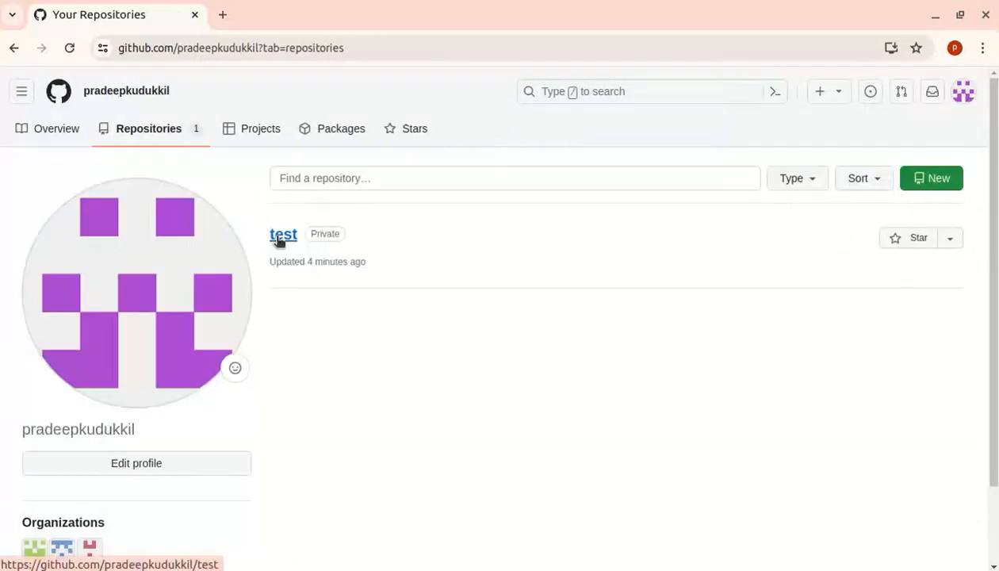
left_click(282, 234)
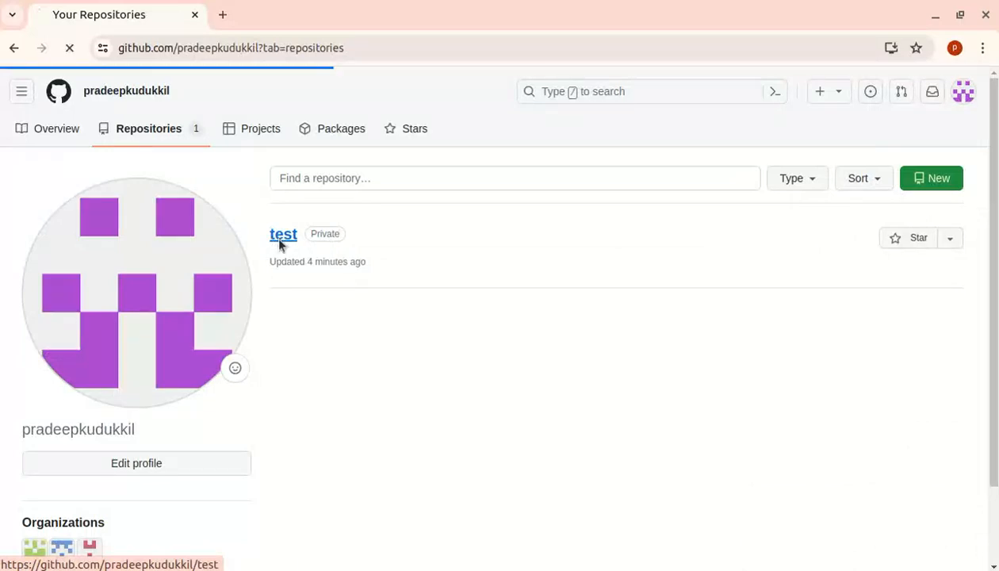
left_click(282, 235)
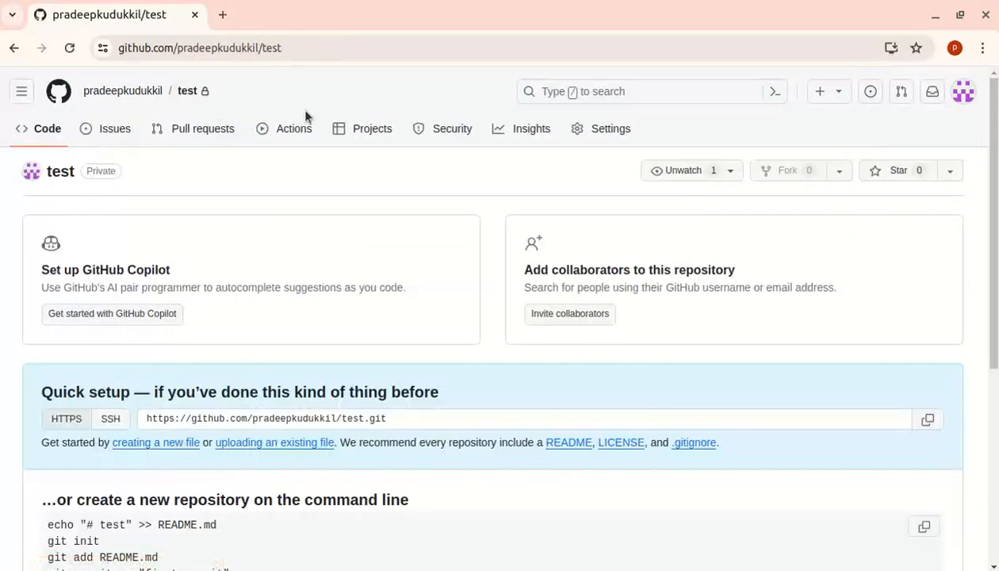
left_click(611, 127)
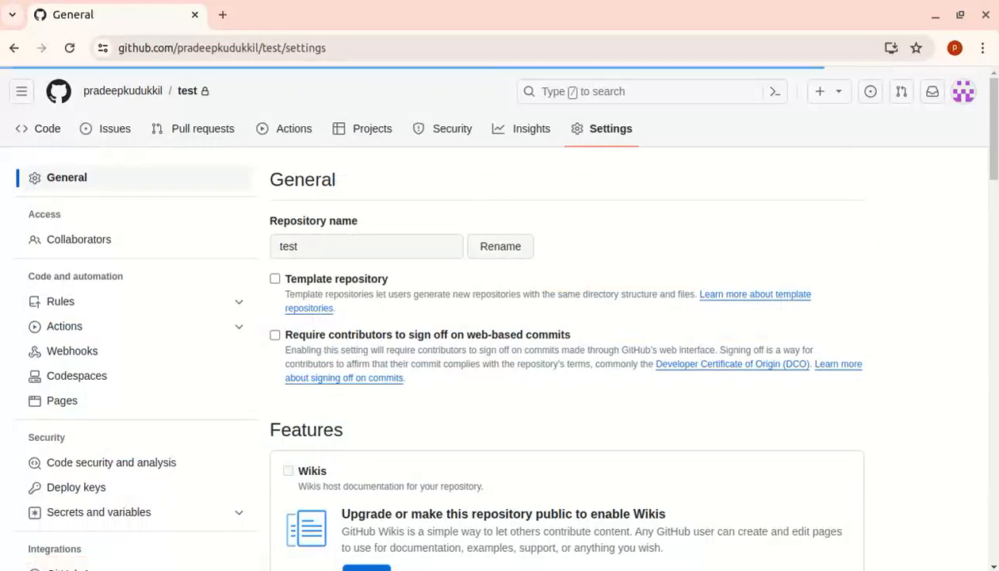
scroll("down", 3)
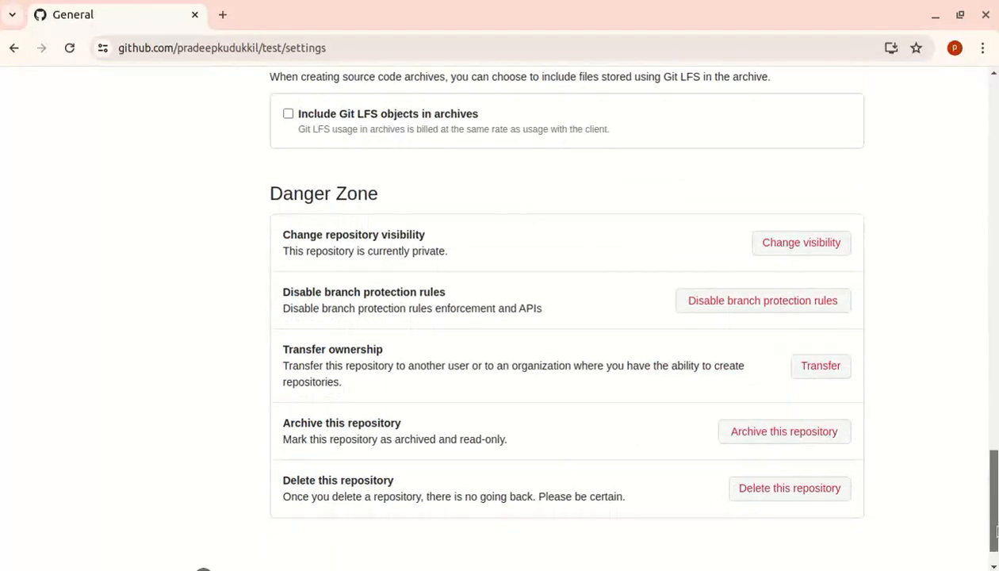
Transfer repository test to owner testou125, confirming the repository path.
left_click(820, 365)
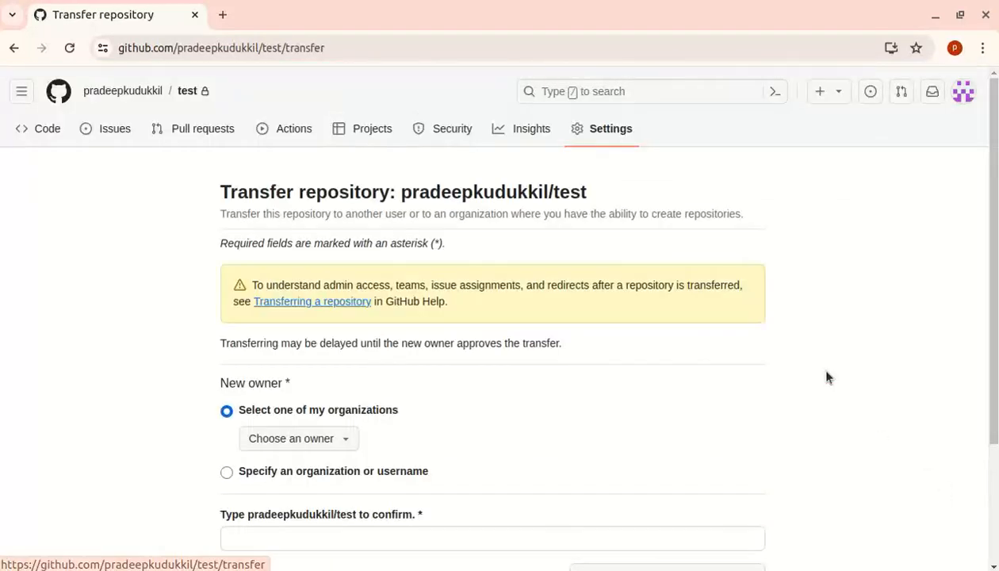
scroll("down", 3)
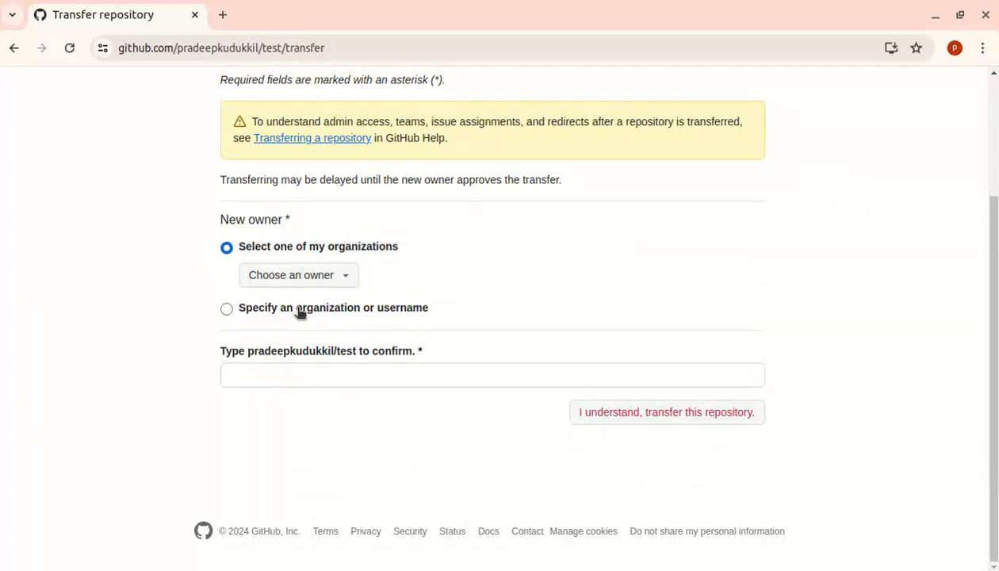
mouse_move(310, 279)
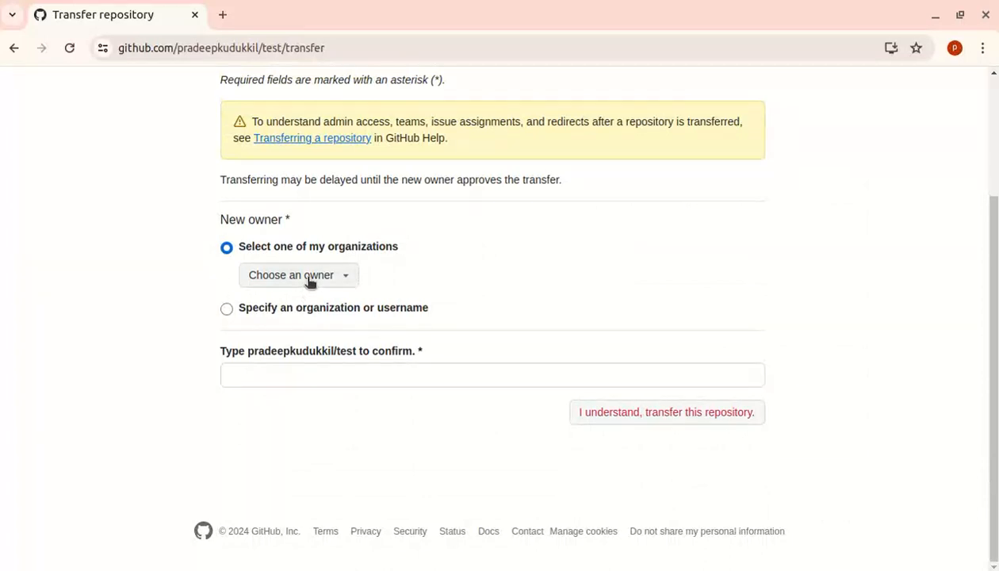
left_click(298, 276)
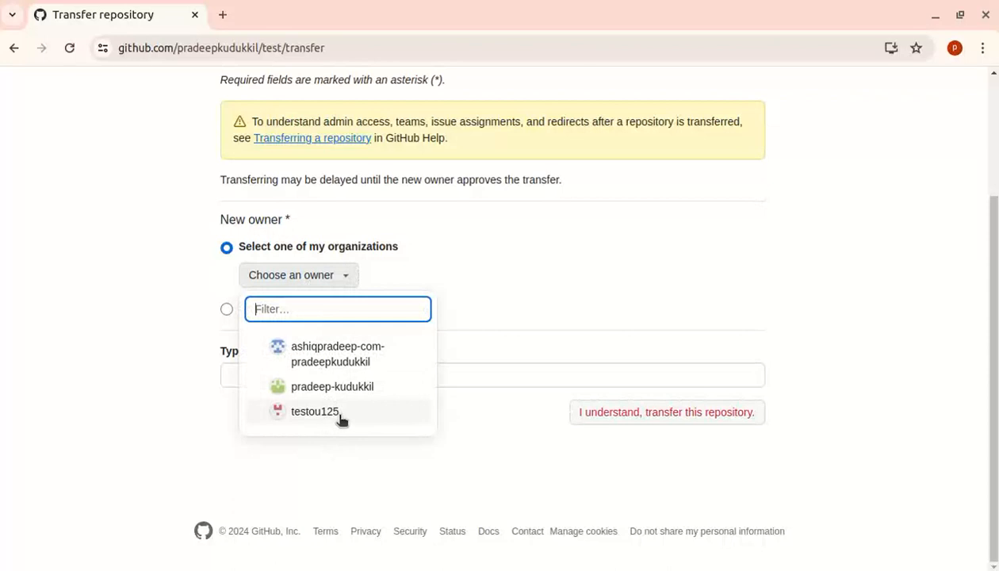
left_click(312, 413)
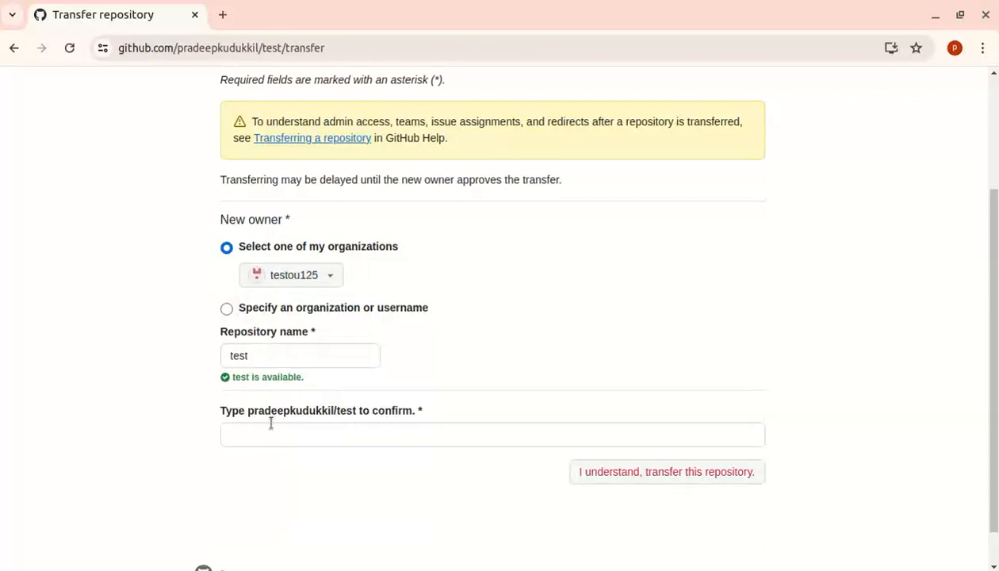
double_click(298, 411)
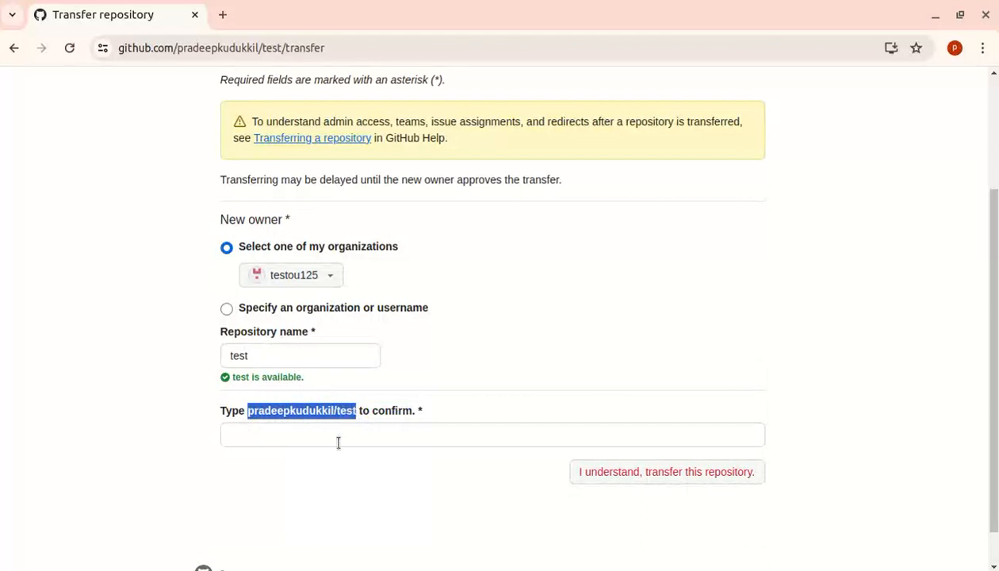
left_click(668, 472)
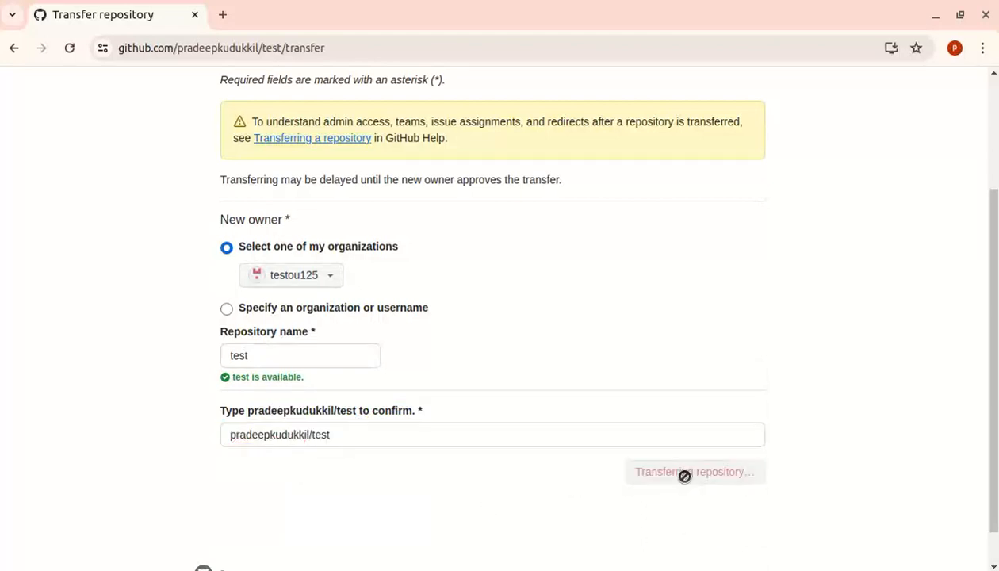
left_click(694, 472)
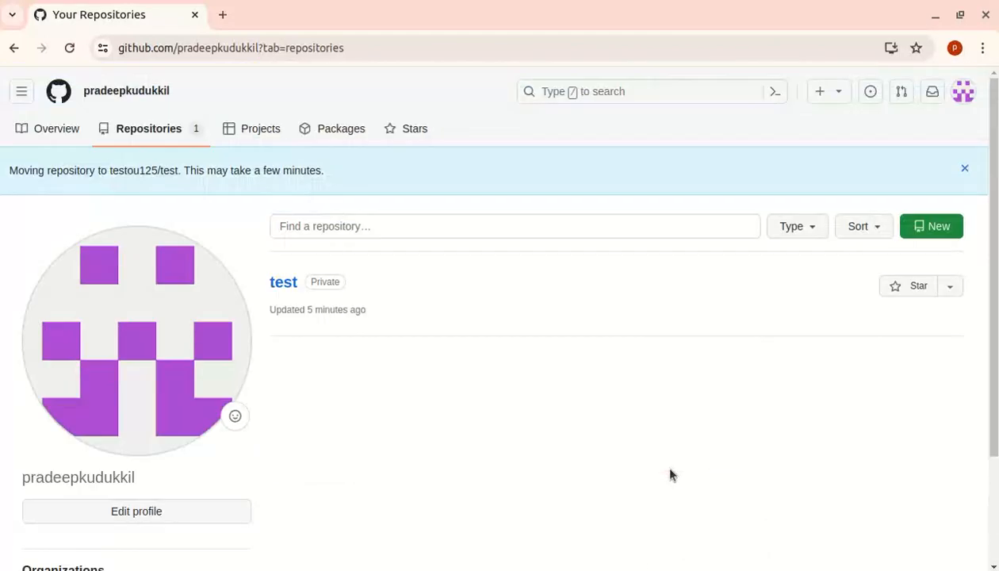
View testou125's Repositories tab, now listing the private repository test.
left_click(968, 90)
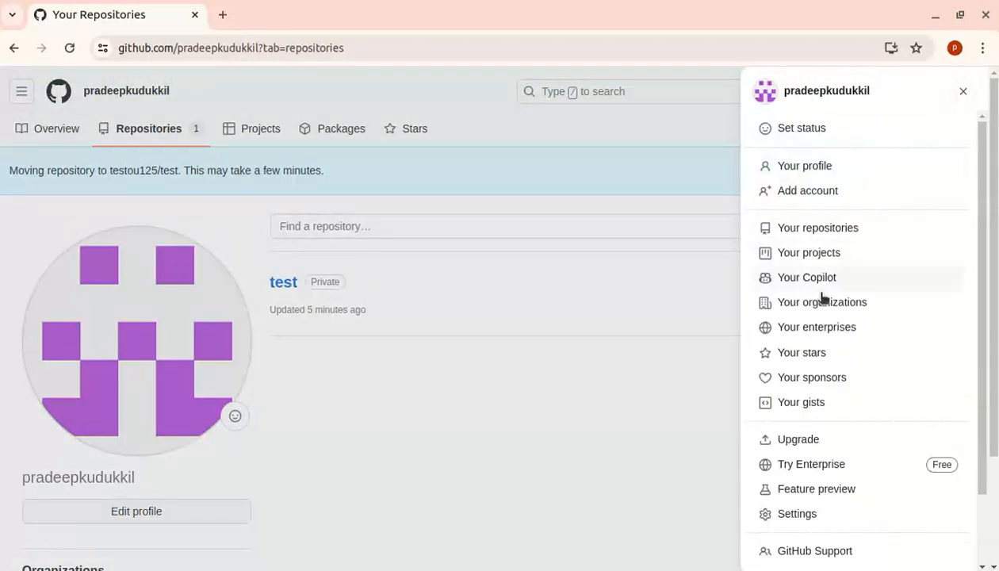
left_click(821, 301)
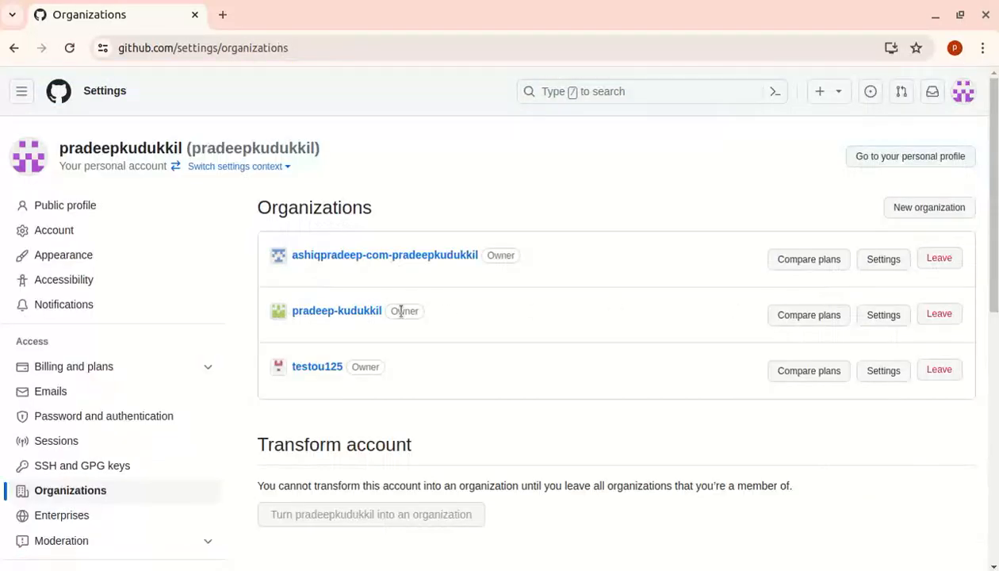
left_click(317, 366)
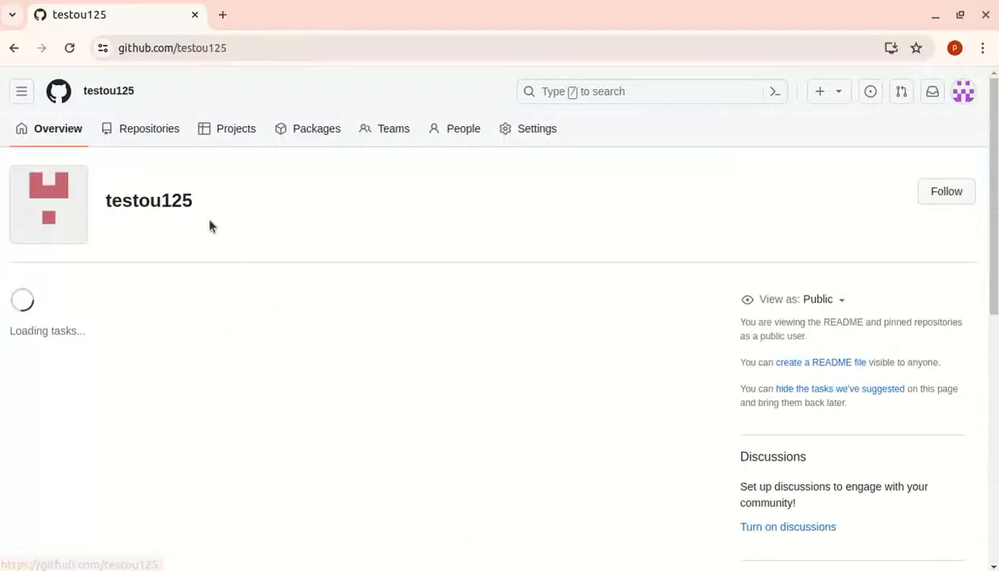
left_click(149, 127)
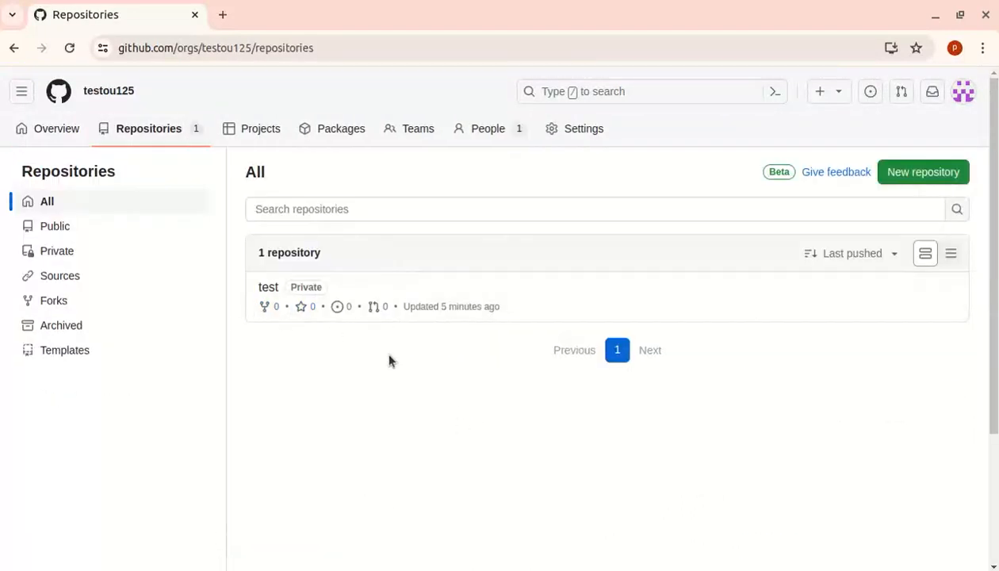
mouse_move(387, 363)
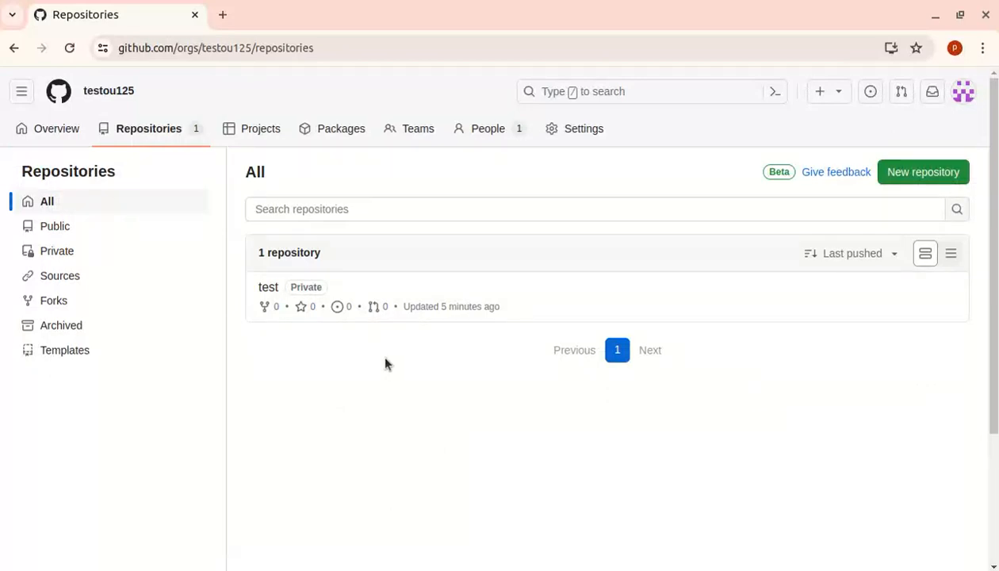
mouse_move(343, 376)
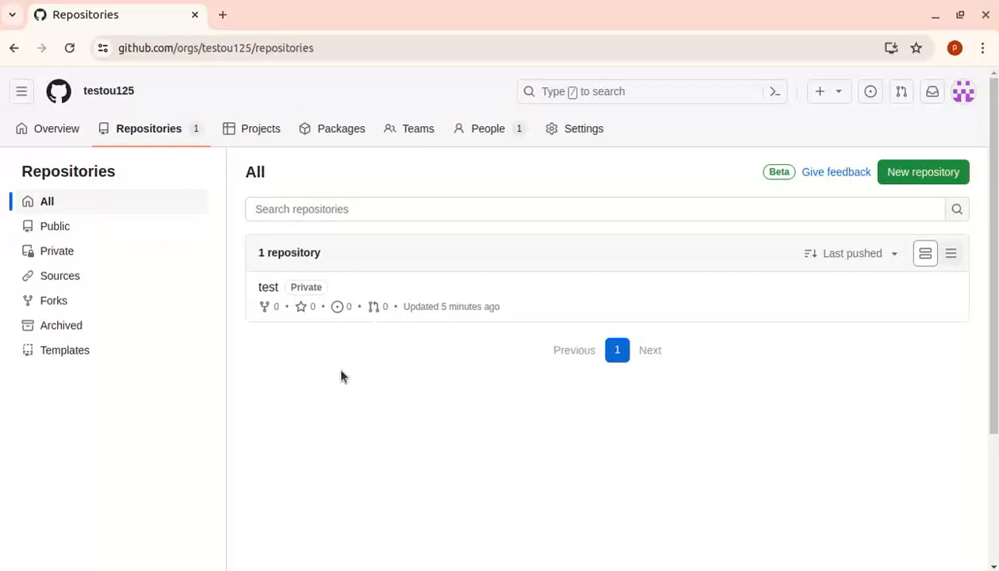
mouse_move(473, 136)
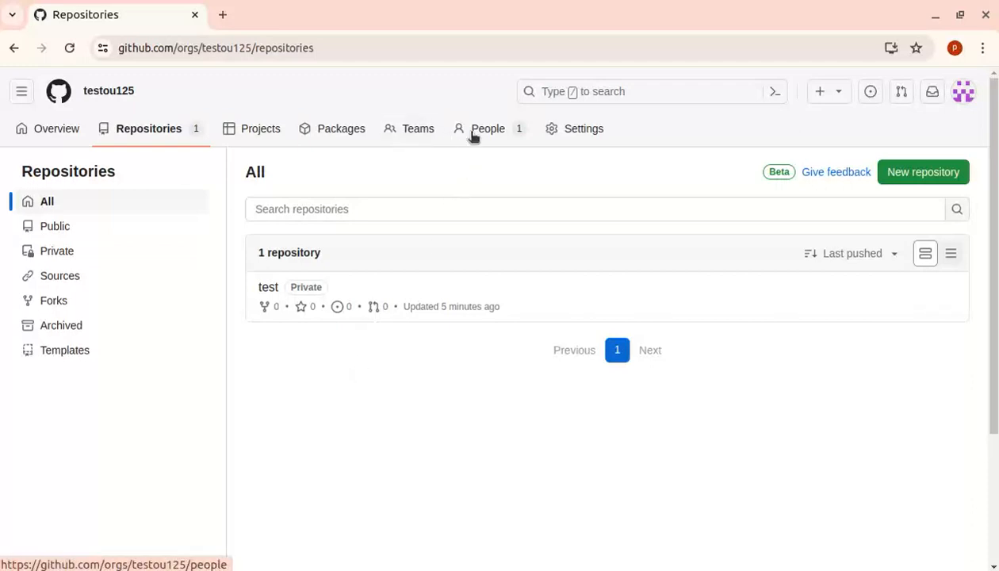
mouse_move(491, 166)
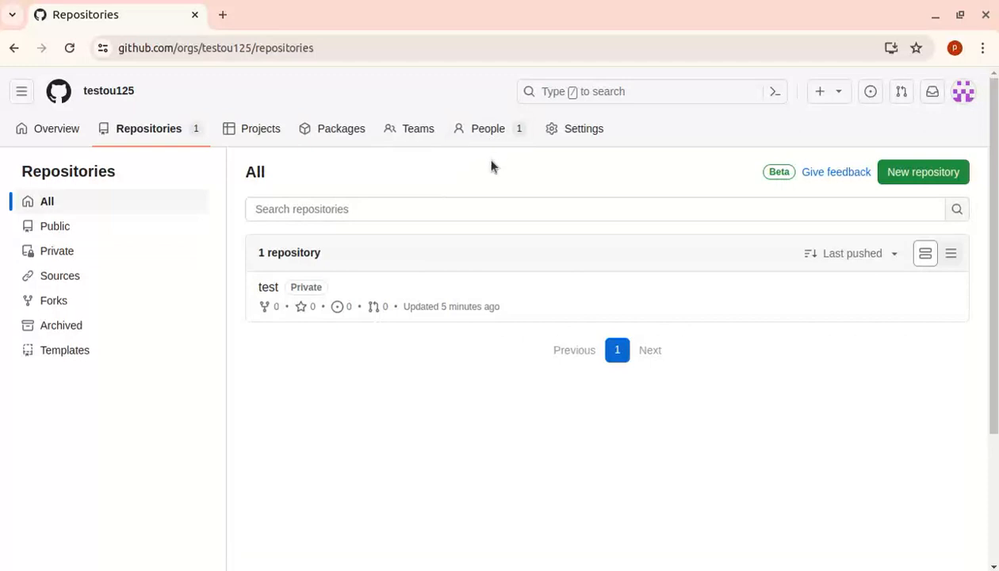